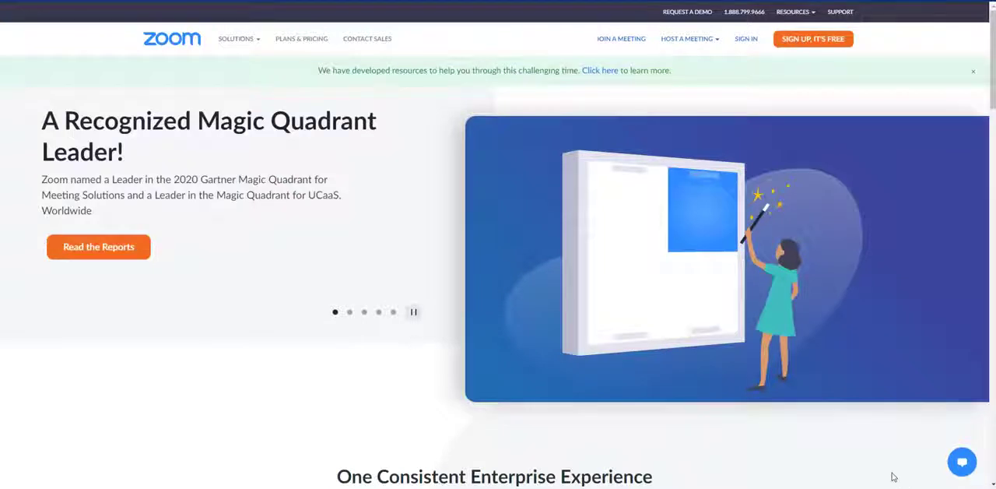
mouse_move(763, 30)
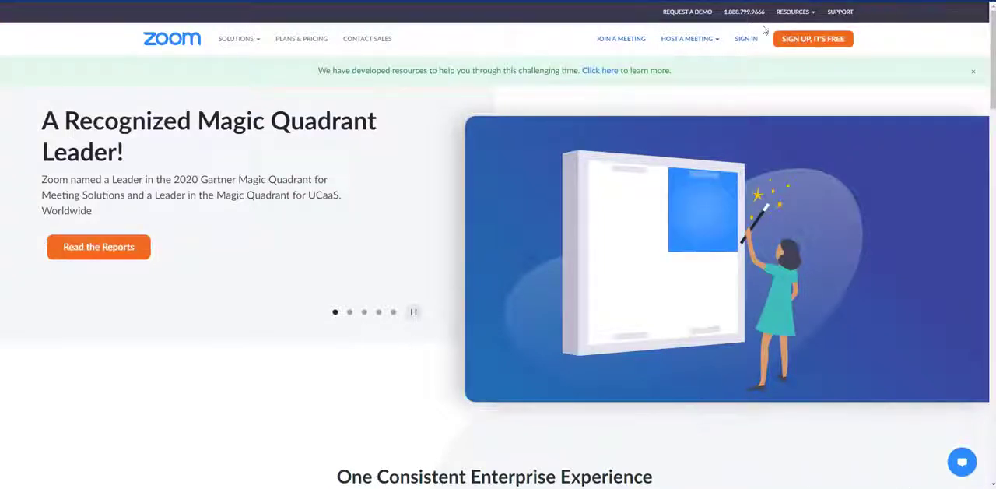
Step: Go from the Zoom home page to the account's Meetings page listing 'My Meeting'
click(744, 37)
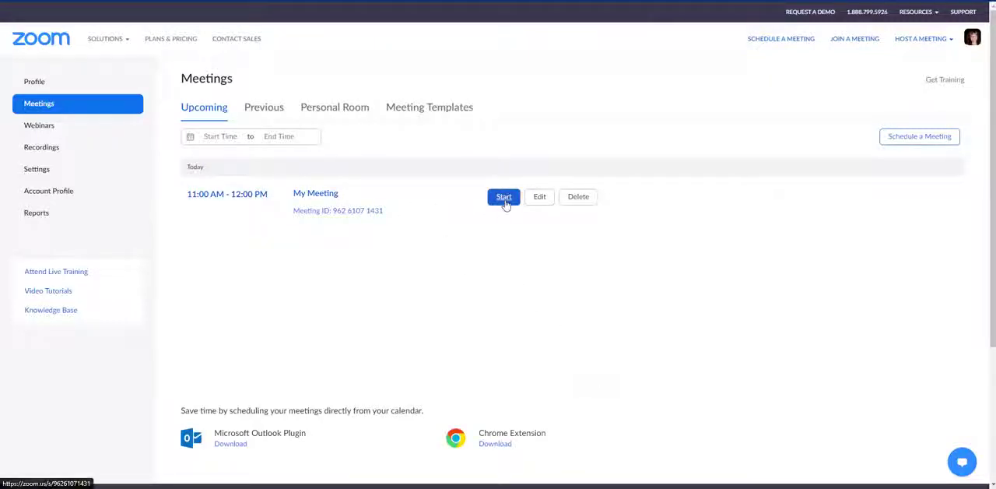
Step: Start 'My Meeting' and let the browser launch the Zoom desktop client
click(504, 196)
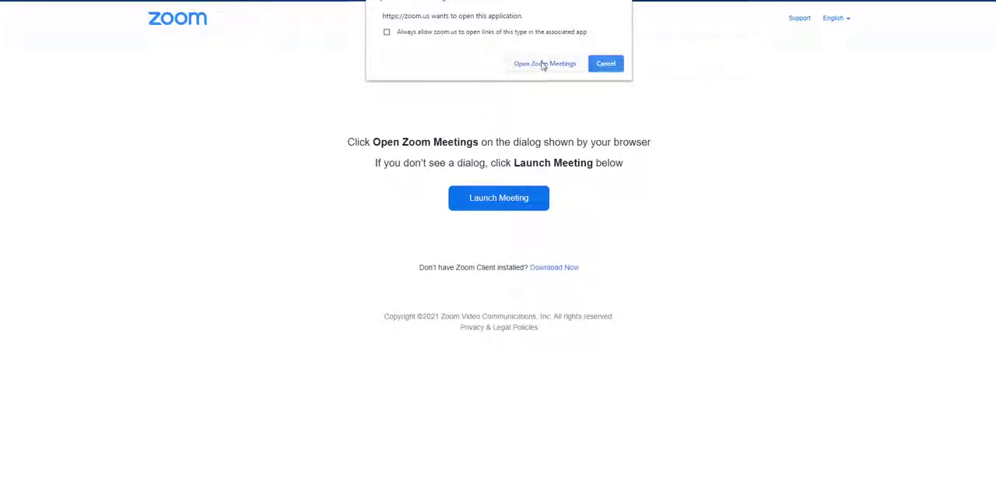
click(545, 62)
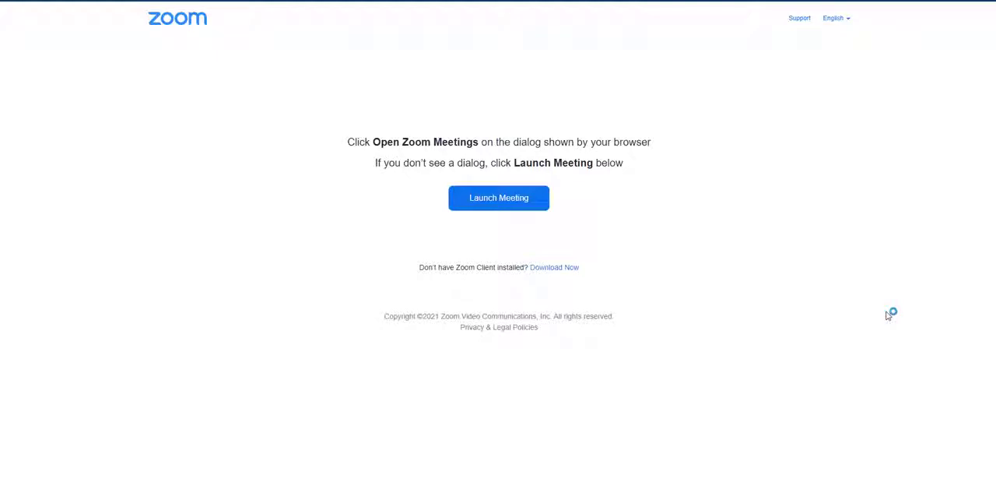
mouse_move(748, 375)
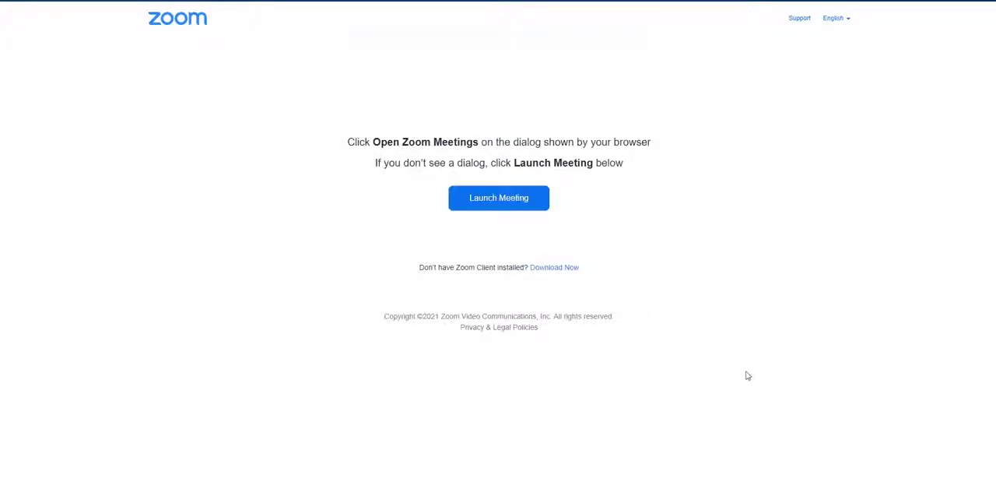
click(498, 196)
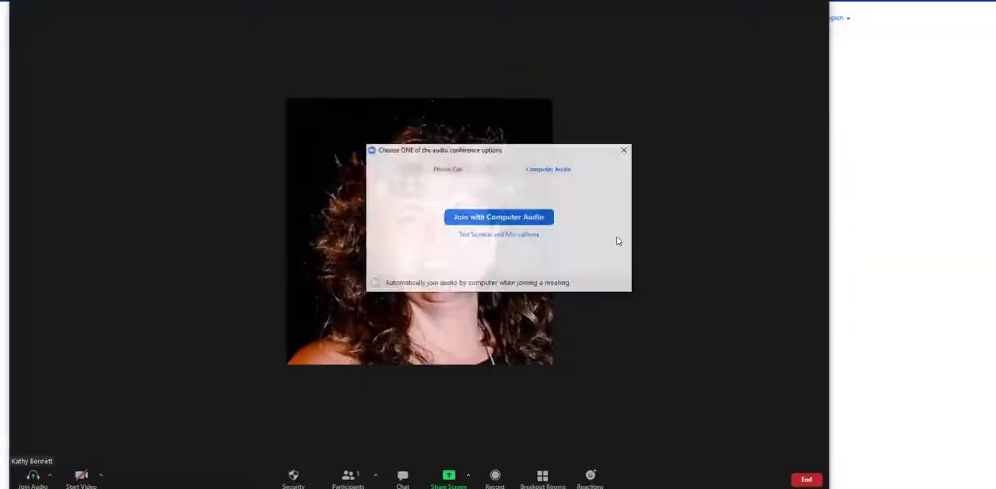
Step: Dismiss the audio connection prompt and turn on the webcam video
click(498, 216)
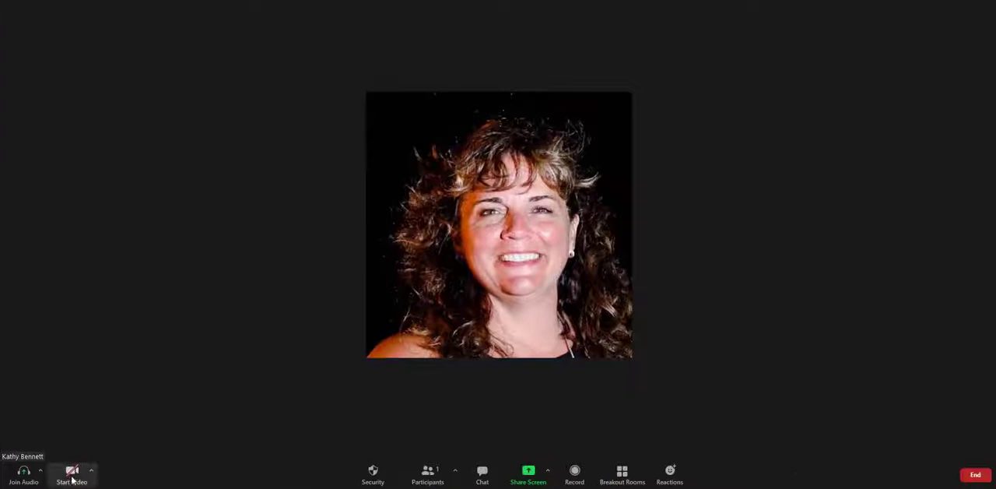
click(90, 470)
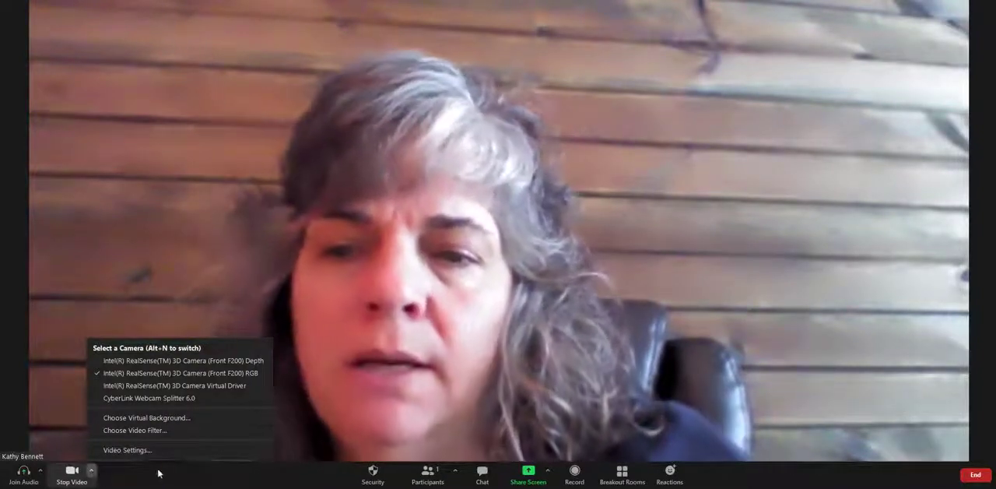
mouse_move(146, 418)
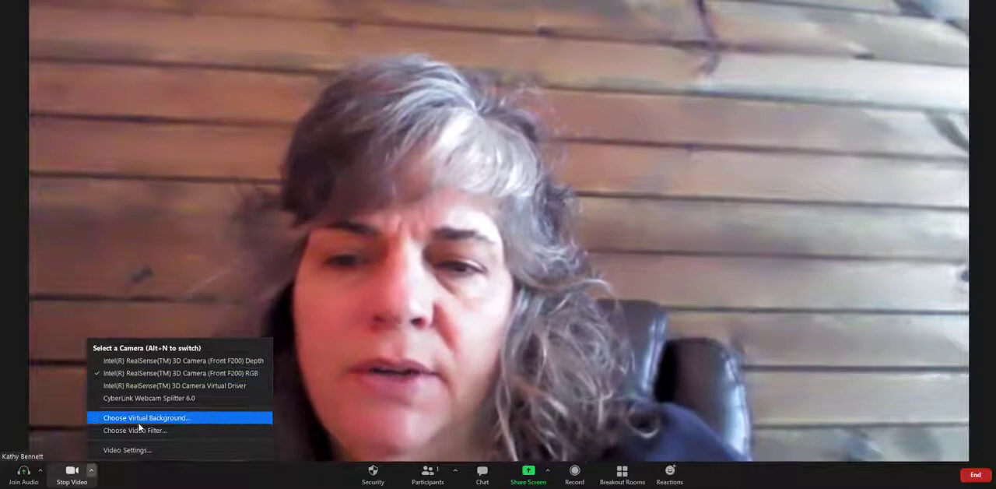
mouse_move(142, 430)
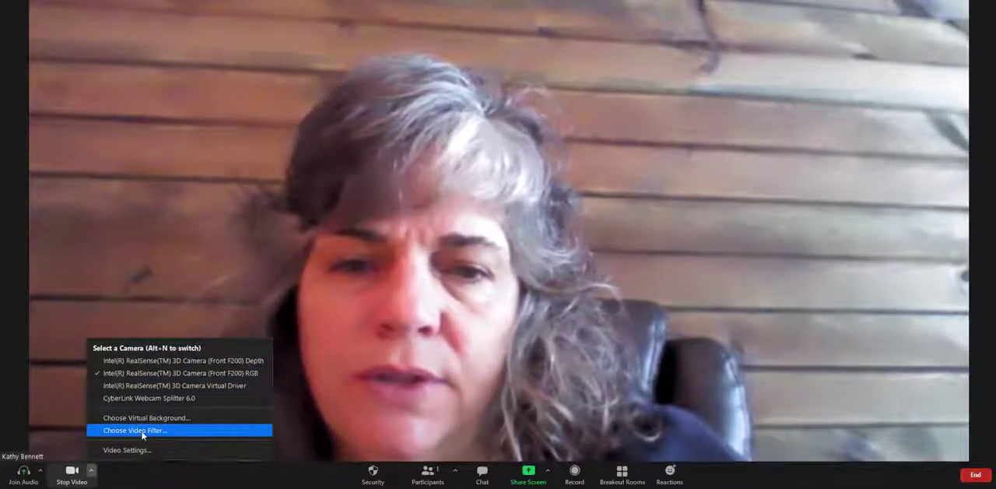
Step: Bring up the Video Filters gallery with a live webcam preview
click(134, 429)
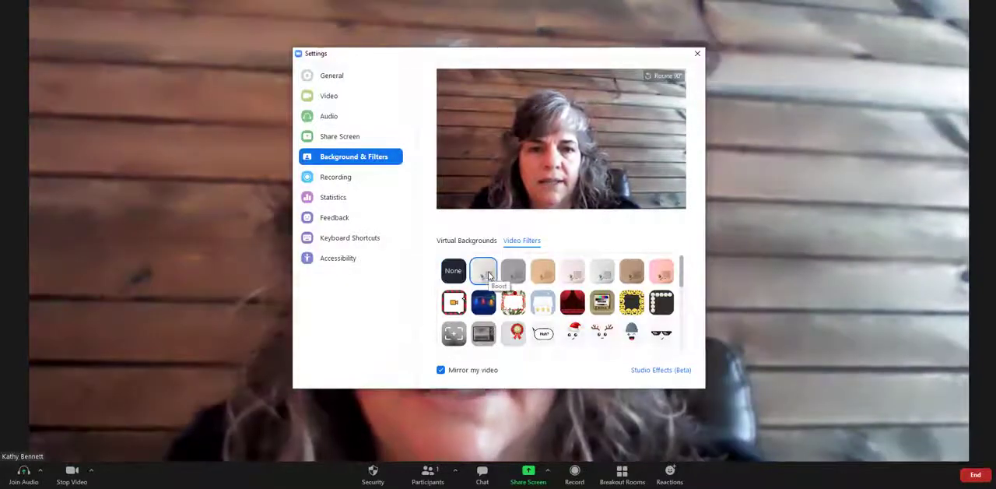
Step: Try black-and-white, two colour tints, a pearl border and a smiley-face frame on the video
click(514, 271)
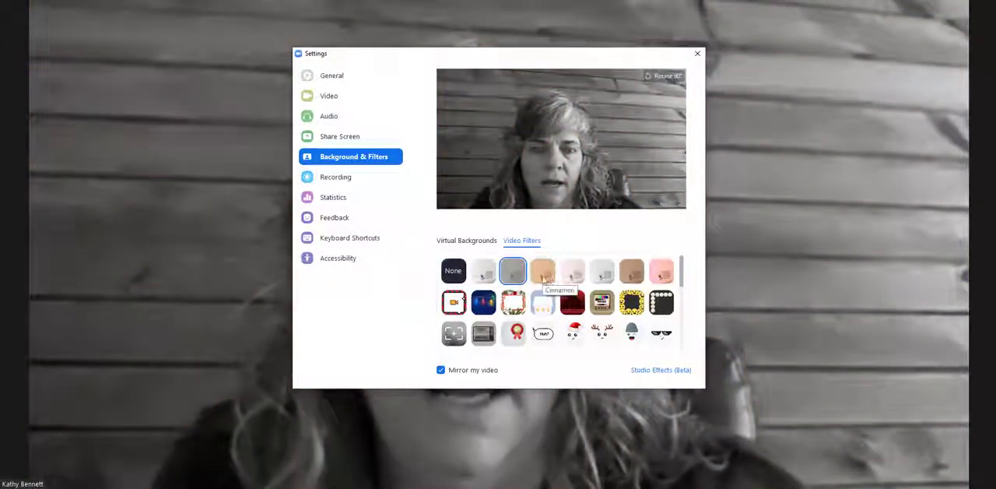
click(541, 271)
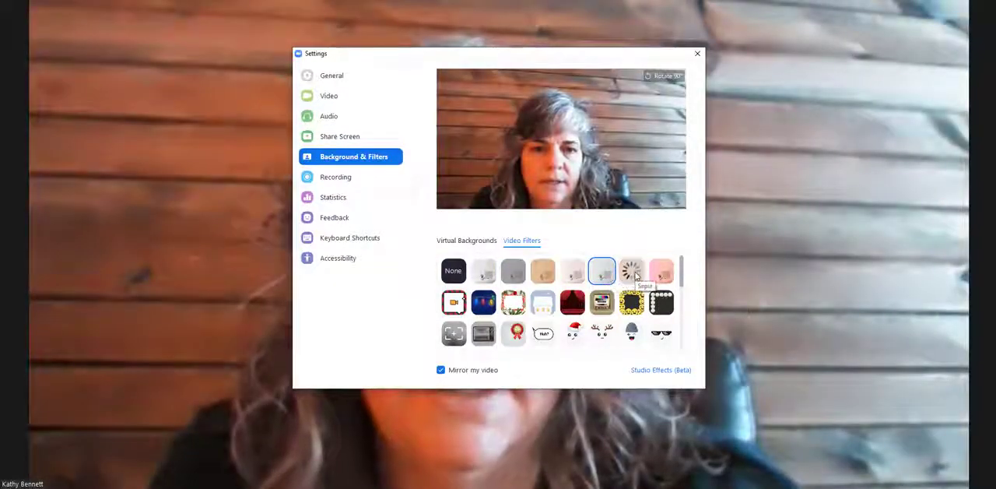
click(660, 270)
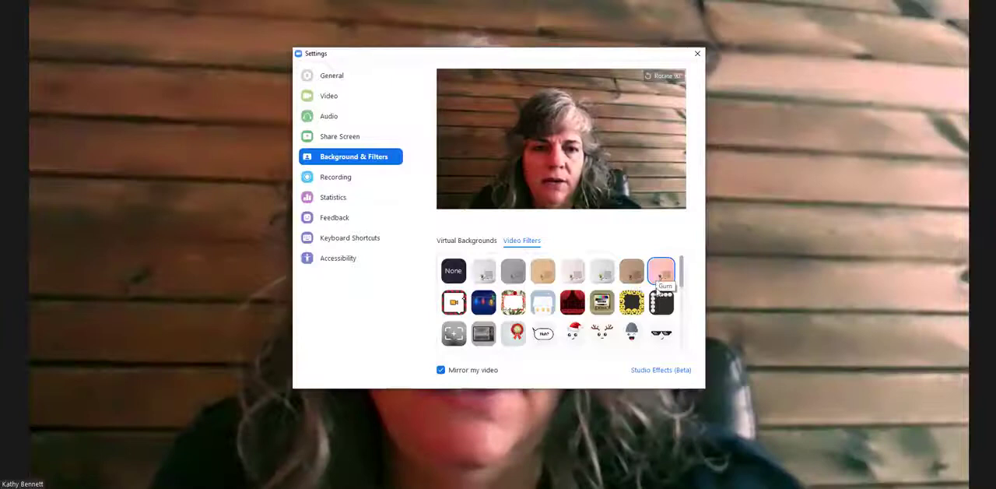
click(660, 302)
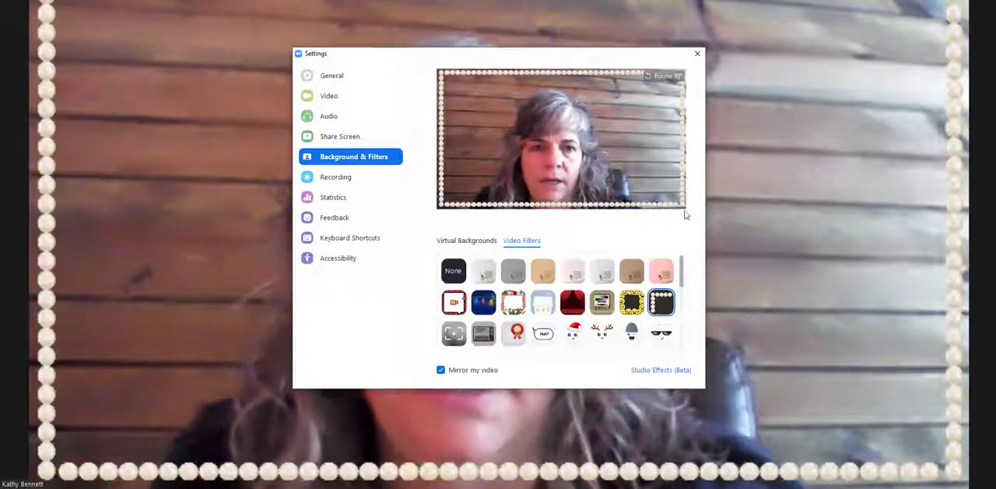
click(660, 302)
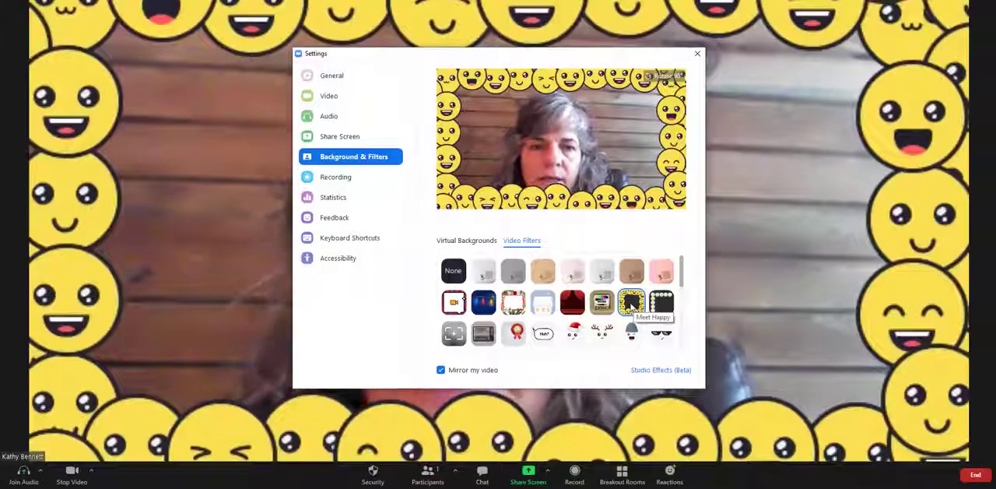
mouse_move(601, 302)
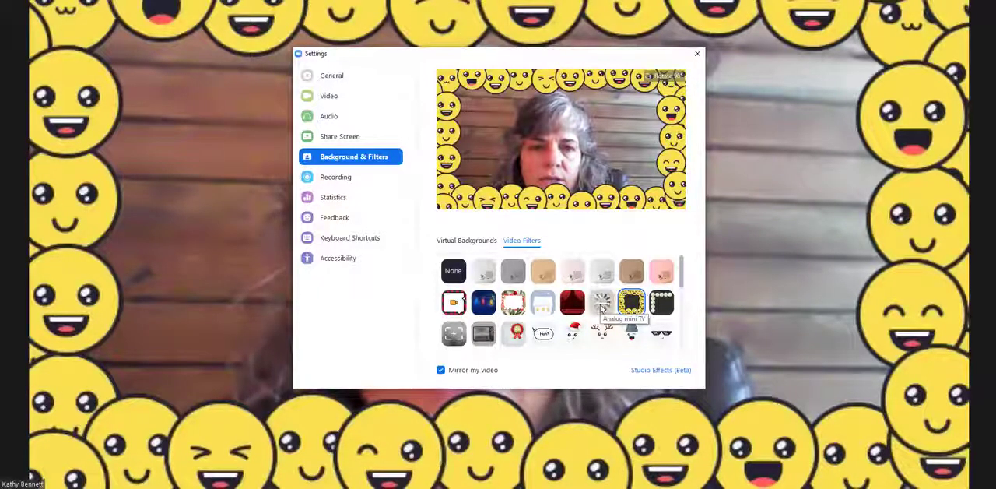
Step: Frame the video inside the vintage Analog mini TV set filter
click(601, 302)
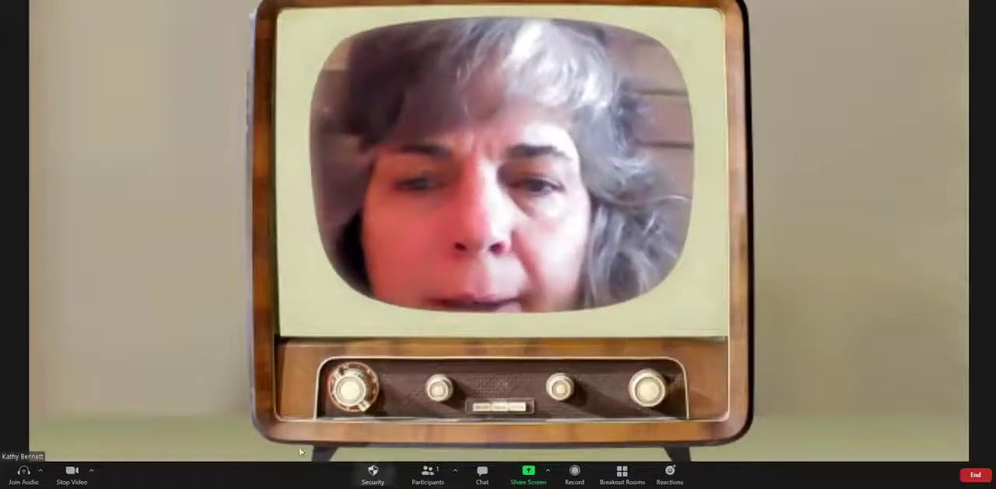
click(91, 470)
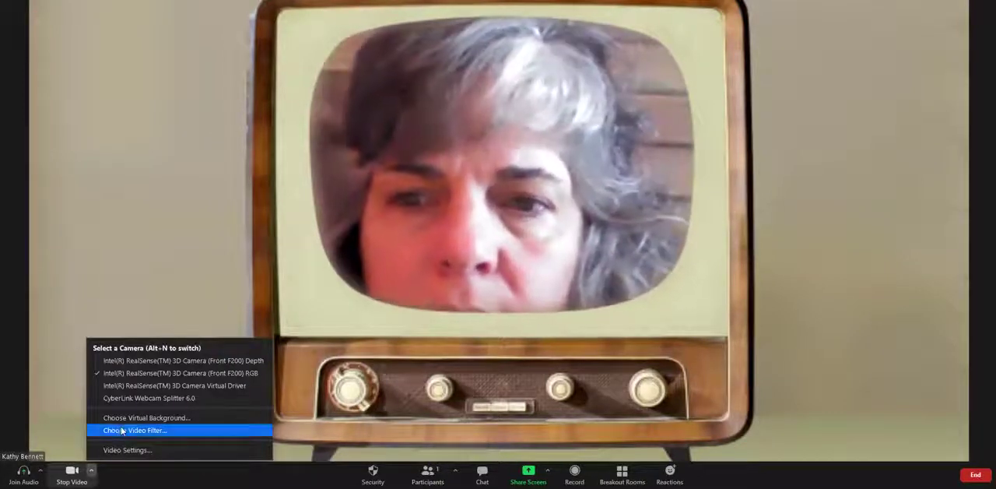
Step: Replace the TV frame with a knitted grey beanie filter and return to the meeting
click(136, 430)
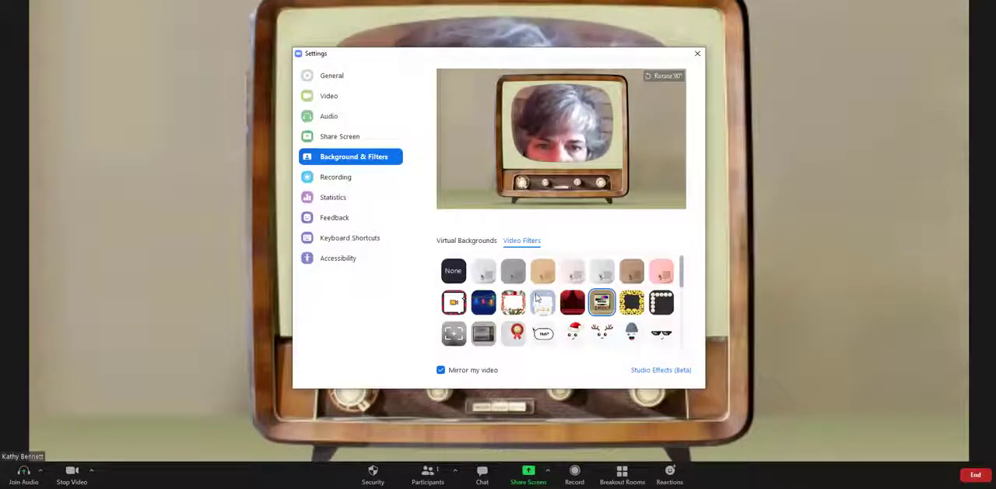
scroll(down, 3)
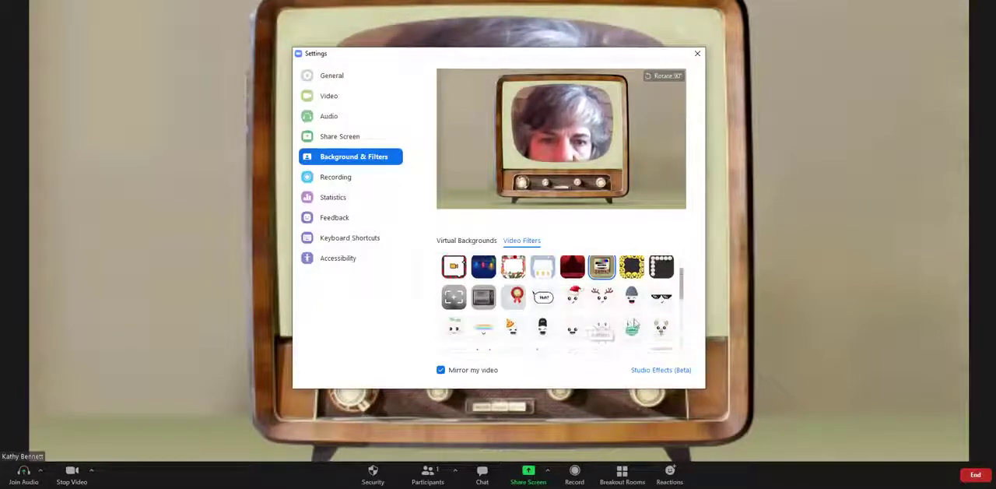
click(632, 296)
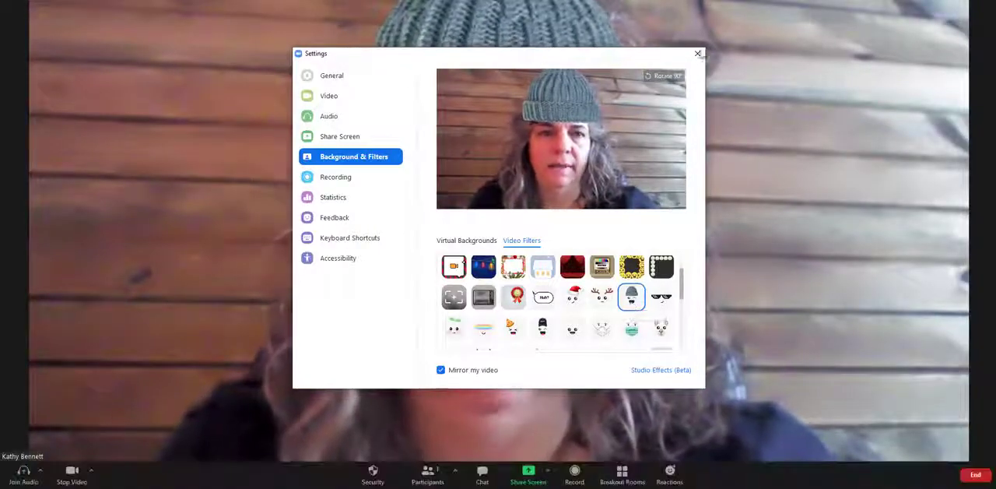
click(697, 52)
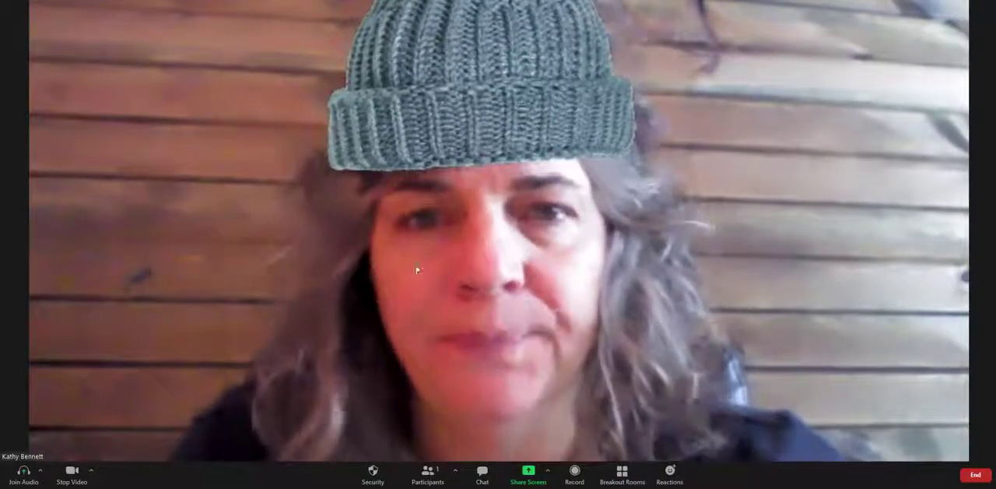
Step: Try the Monarch crown and a black hat, ending with a cockatiel perched on the shoulder
click(91, 471)
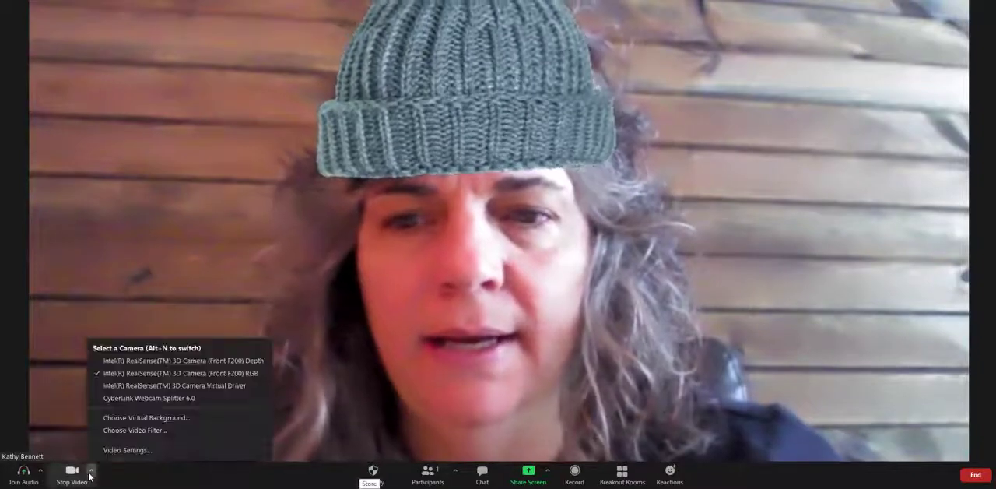
click(127, 450)
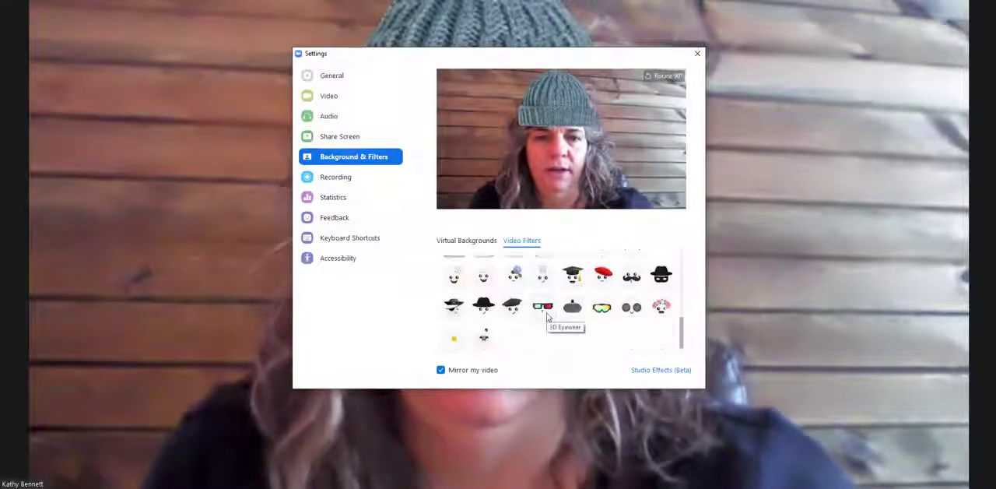
mouse_move(601, 309)
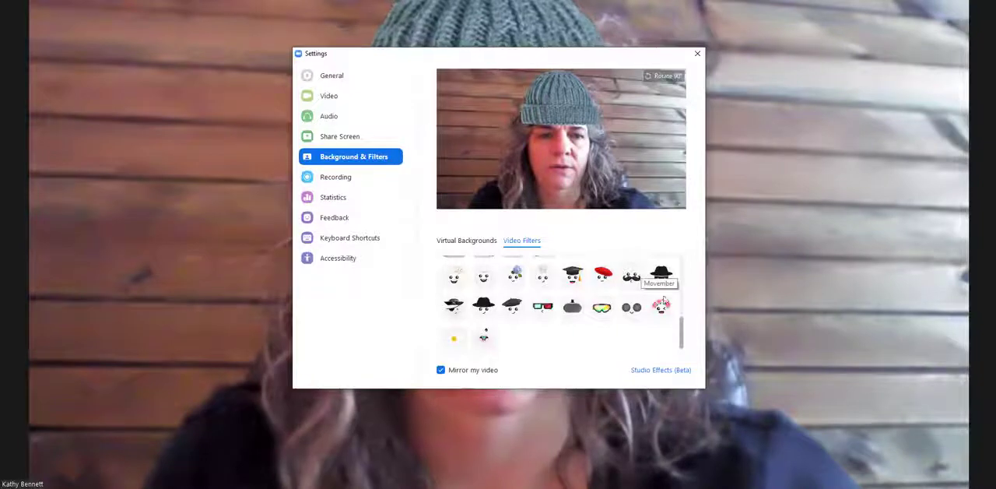
click(455, 277)
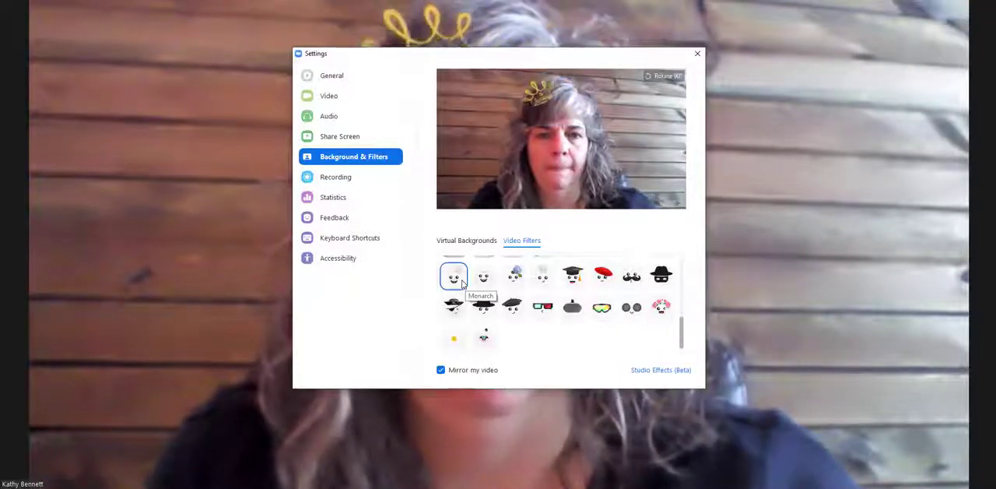
click(482, 306)
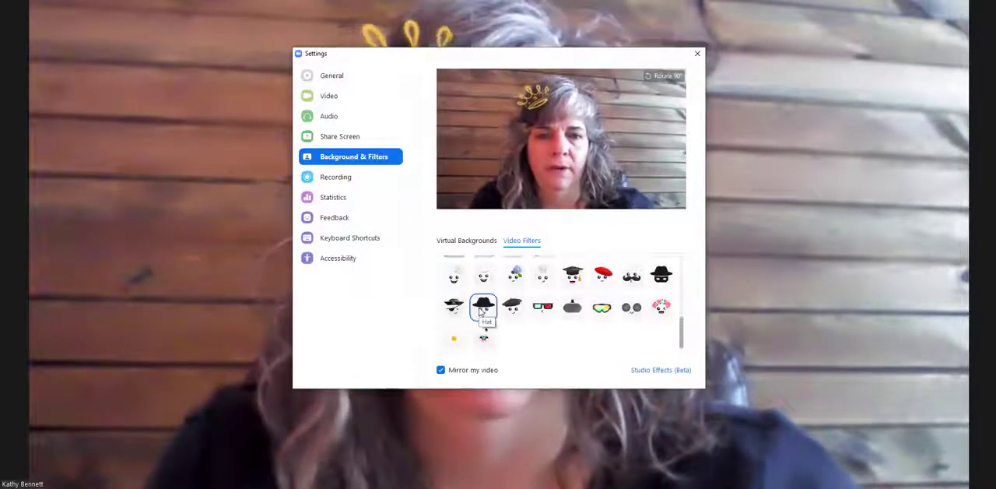
click(483, 307)
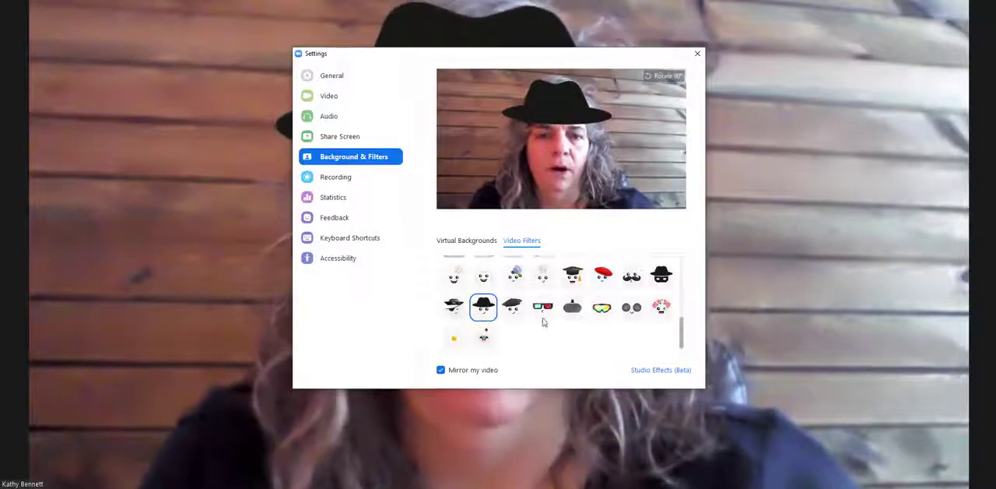
click(483, 282)
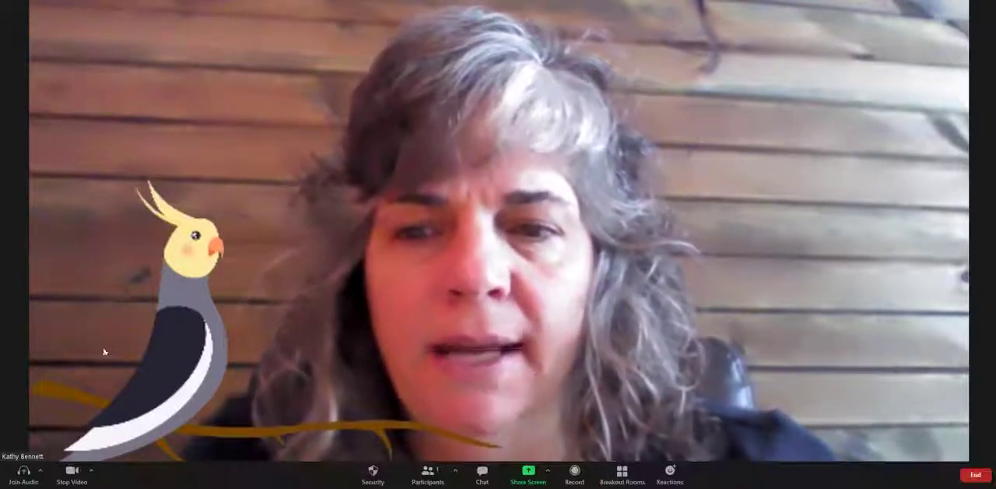
Step: Reopen the camera options menu with the cockatiel filter still applied
click(92, 470)
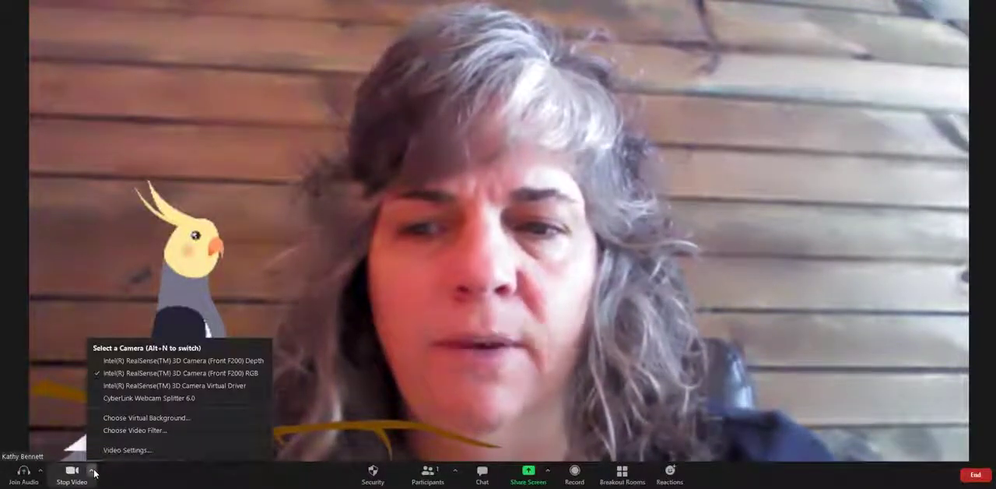
mouse_move(135, 429)
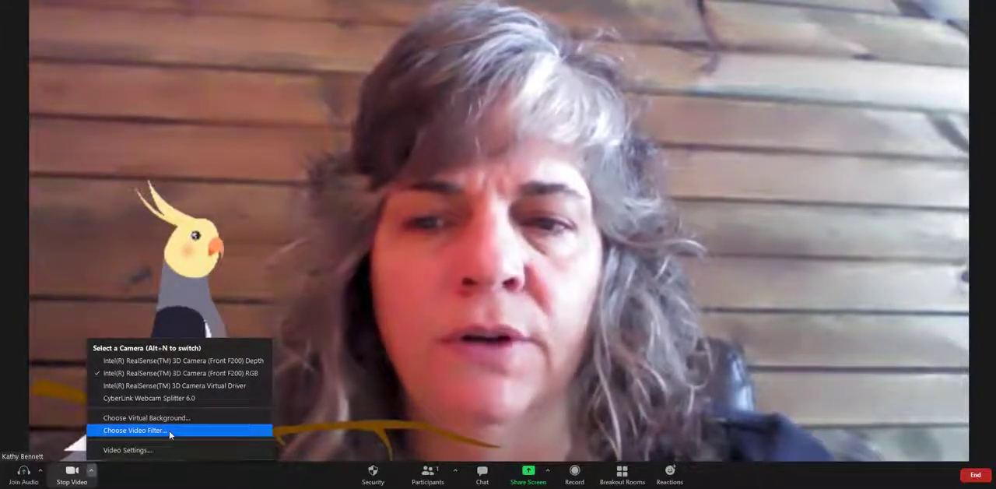
mouse_move(716, 246)
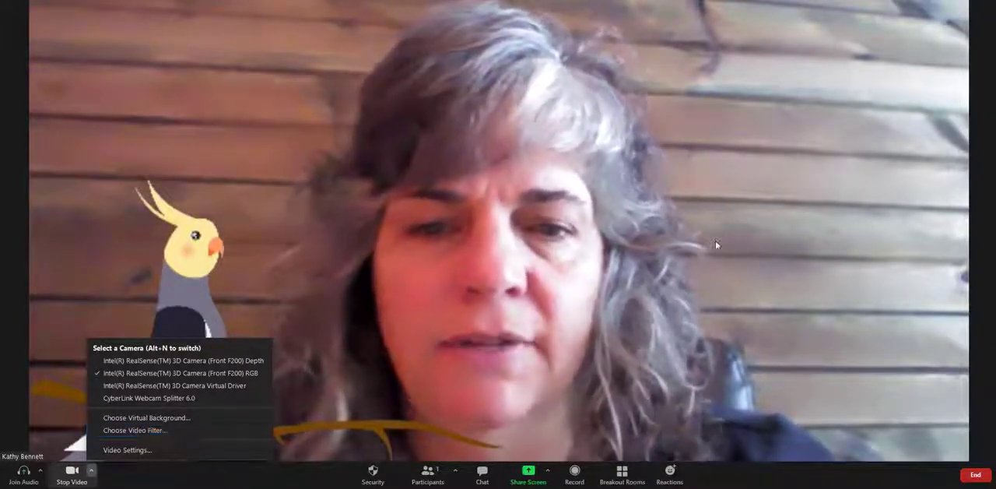